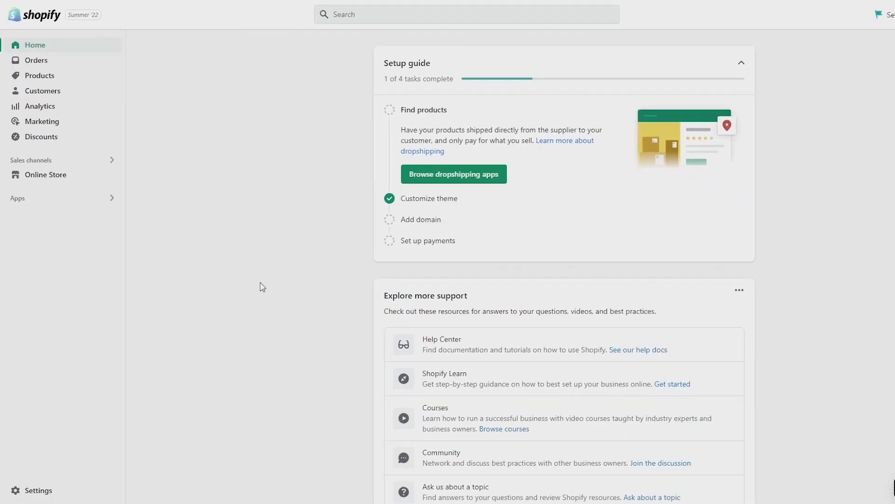
Go to Online Store to view the current Dawn theme on the Themes page
{"action": "left_click", "coordinate": [46, 174]}
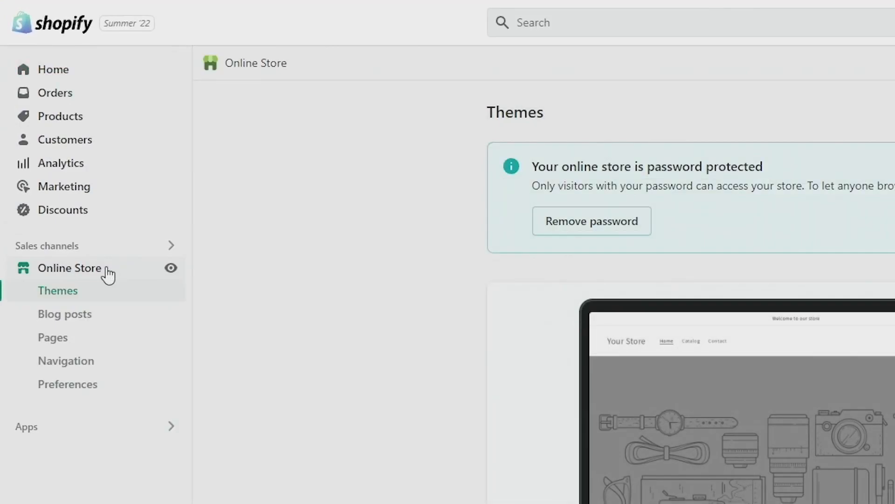
{"action": "mouse_move", "coordinate": [109, 300]}
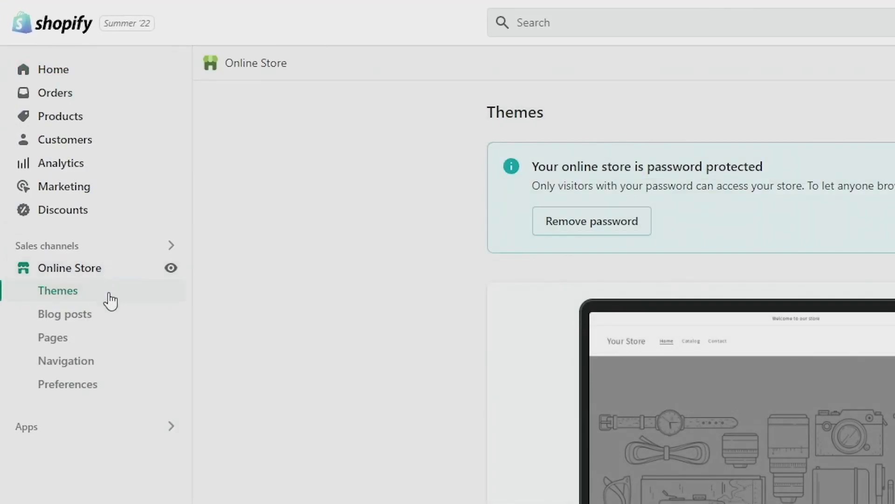
{"action": "scroll", "scroll_direction": "down", "scroll_amount": 3}
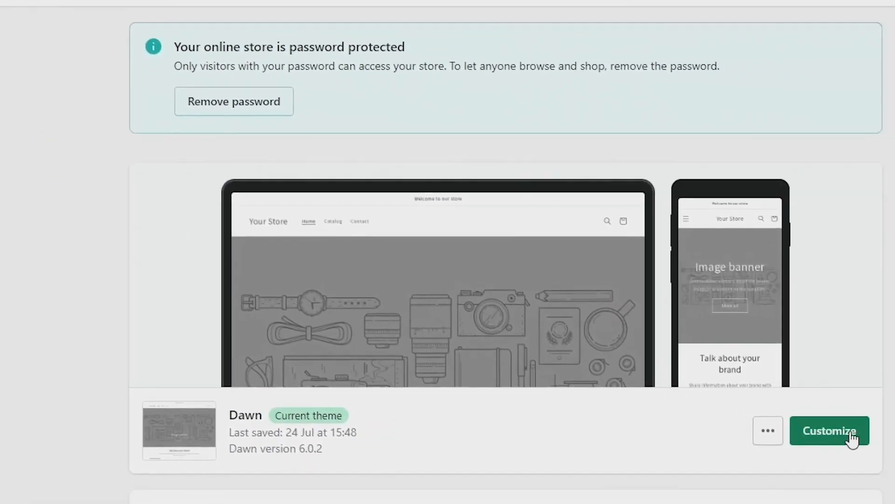
Customize Dawn and expand Theme settings > Favicon to show the empty image option
{"action": "left_click", "coordinate": [829, 430]}
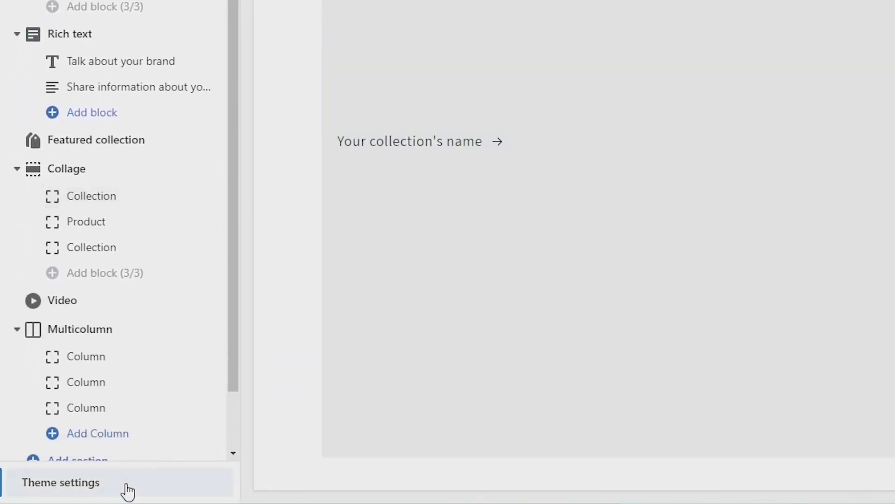
{"action": "left_click", "coordinate": [60, 481]}
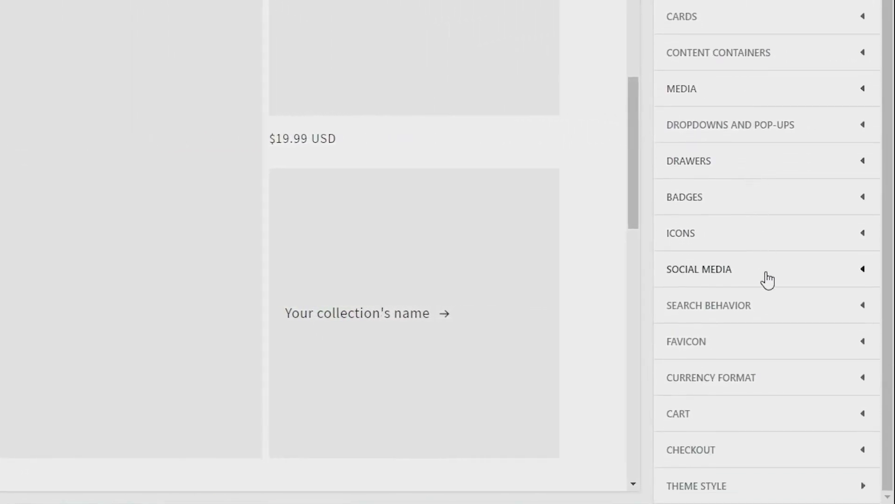
{"action": "left_click", "coordinate": [686, 341]}
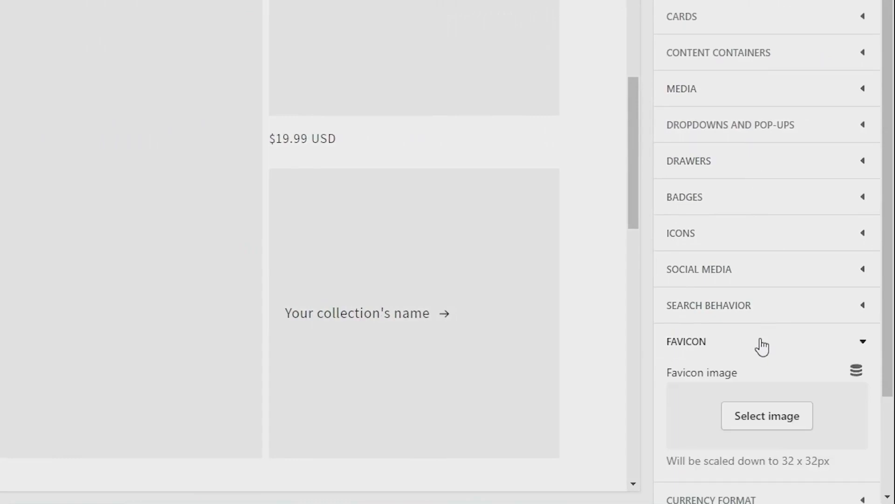
{"action": "scroll", "scroll_direction": "down", "scroll_amount": 3}
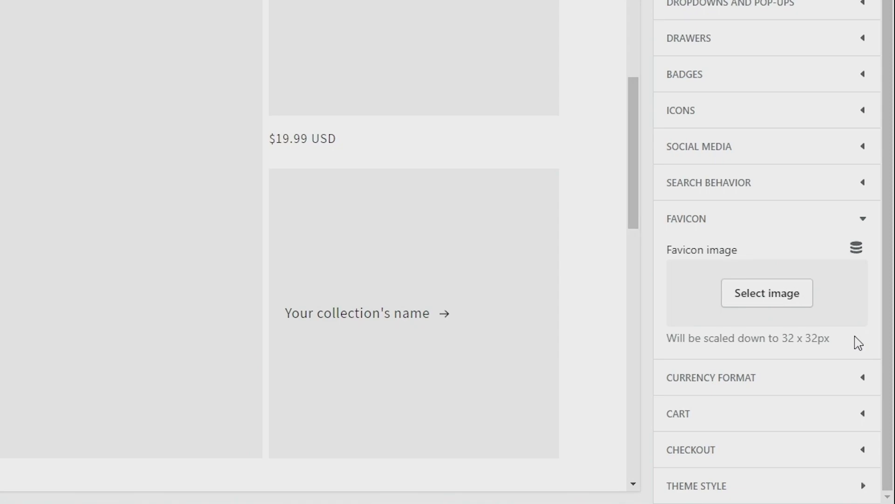
Upload icV1-01 from the desktop Shopify folder as the favicon image
{"action": "left_click", "coordinate": [767, 293]}
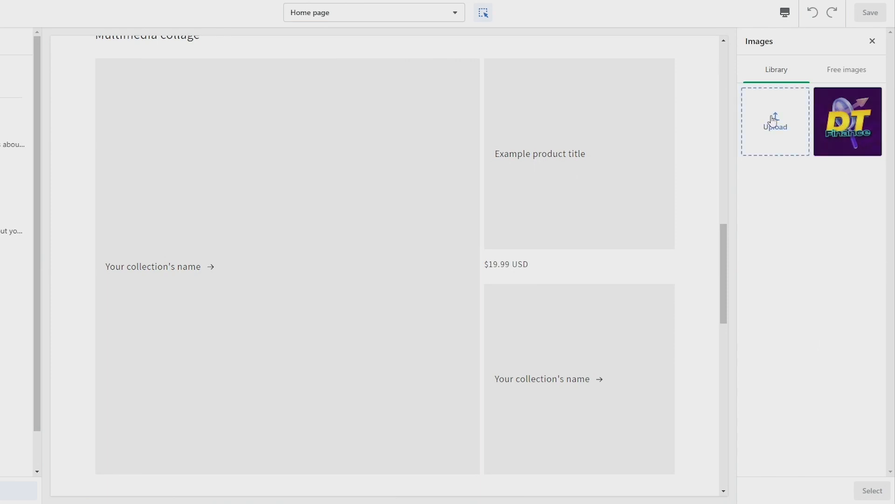
{"action": "left_click", "coordinate": [774, 121]}
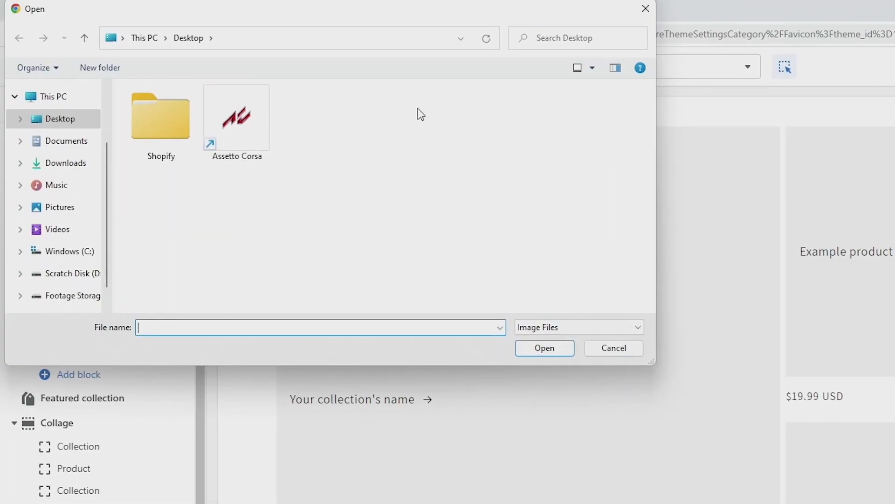
{"action": "double_click", "coordinate": [160, 117]}
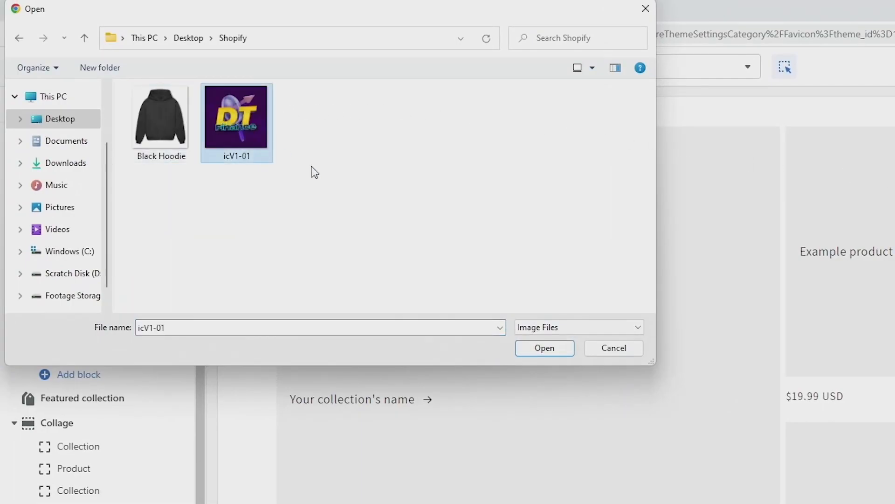
{"action": "left_click", "coordinate": [543, 348]}
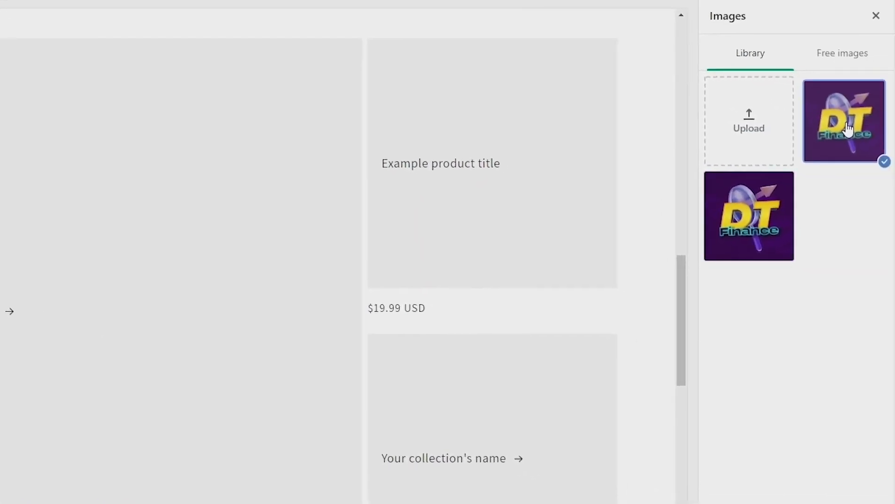
{"action": "mouse_move", "coordinate": [850, 351]}
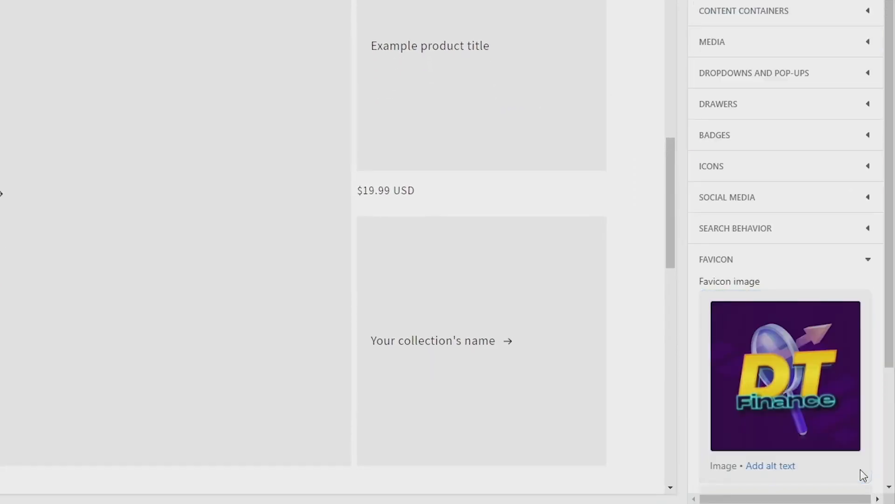
Dismiss the favicon's Edit image dialog unchanged and save the Dawn theme
{"action": "scroll", "scroll_direction": "down", "scroll_amount": 3}
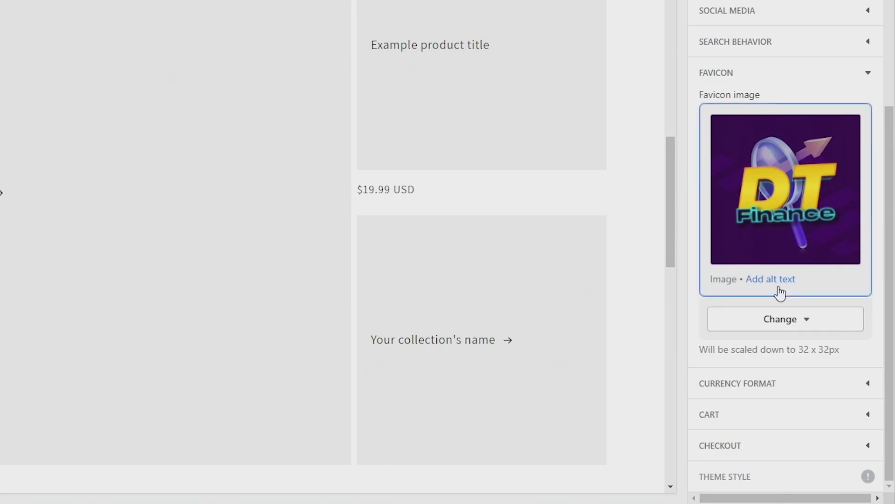
{"action": "left_click", "coordinate": [770, 279]}
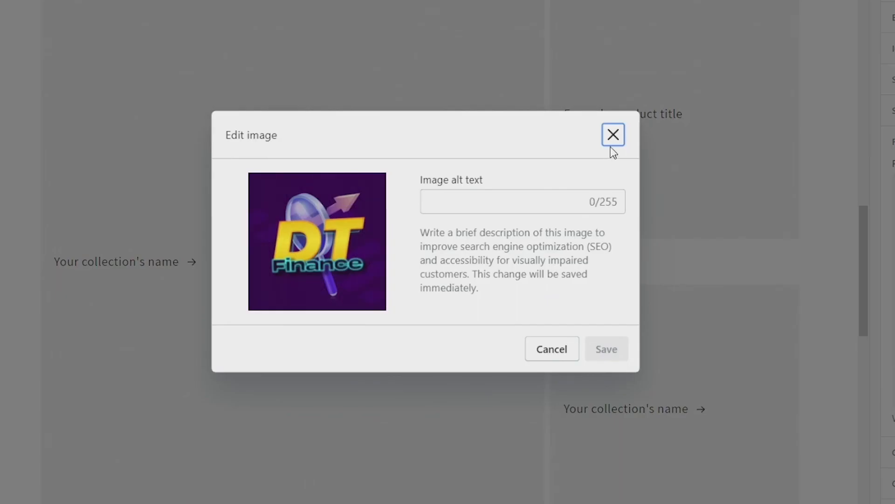
{"action": "left_click", "coordinate": [613, 134]}
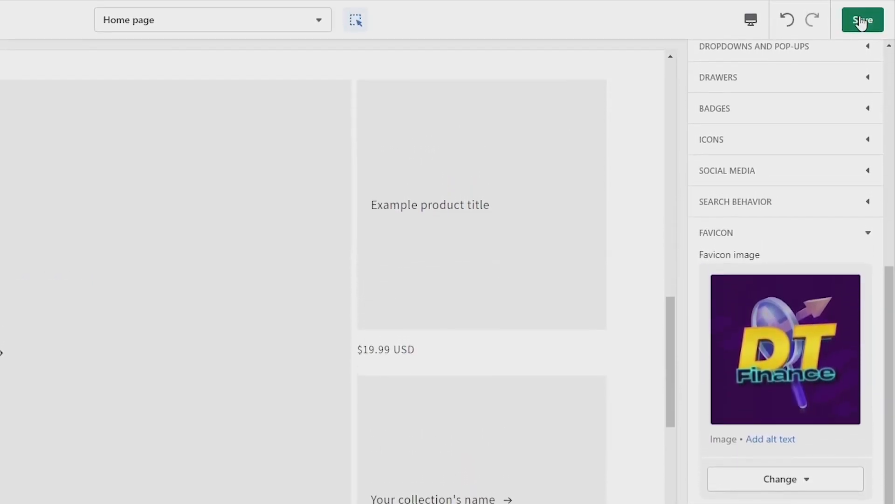
{"action": "left_click", "coordinate": [862, 19]}
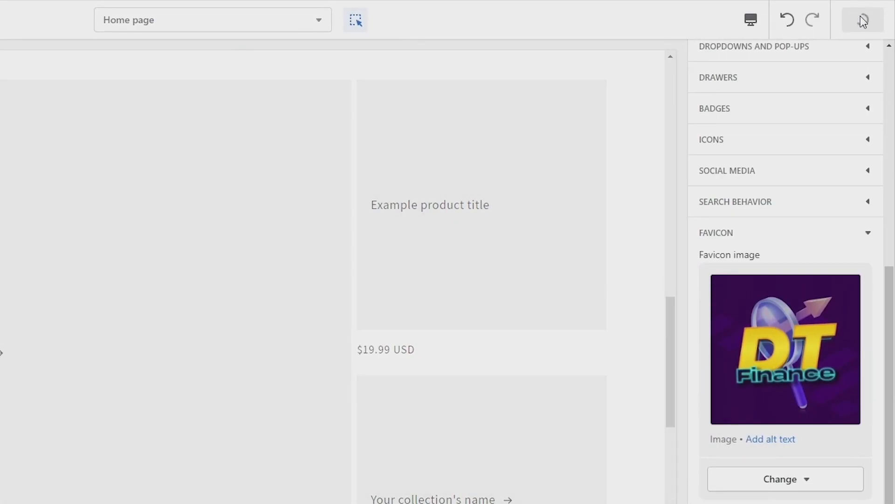
{"action": "left_click", "coordinate": [862, 20]}
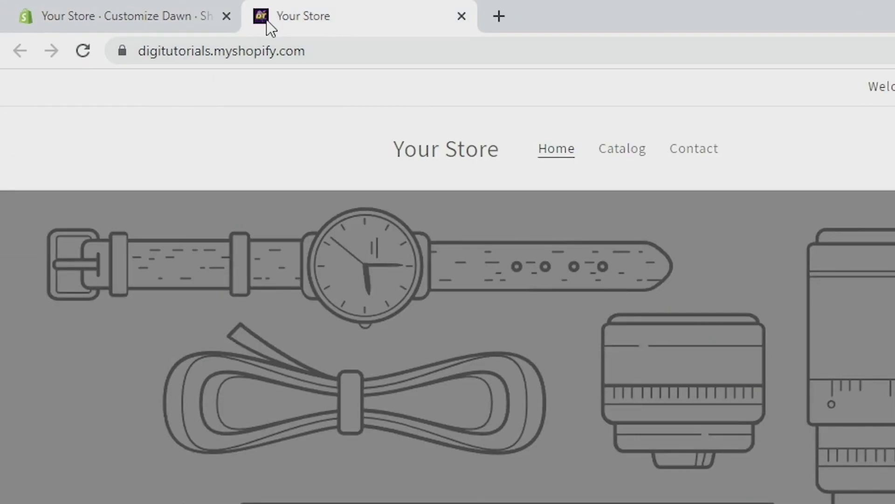
{"action": "mouse_move", "coordinate": [467, 101]}
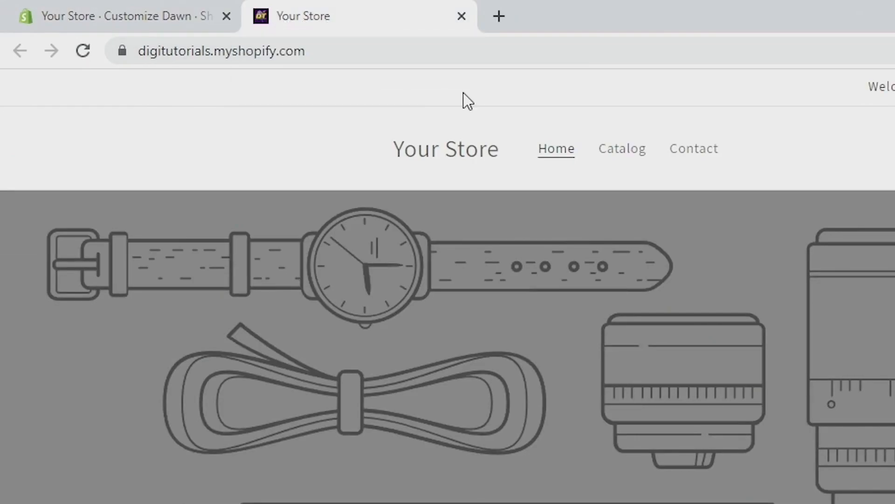